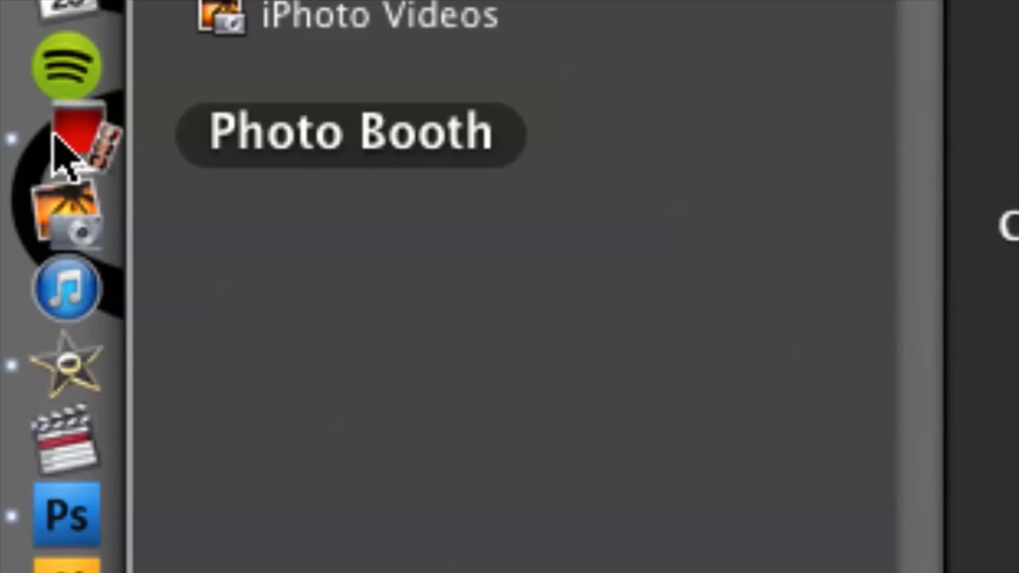
Launch Photo Booth from the Dock and switch it to movie-clip mode
{"action": "left_click", "coordinate": [61, 140]}
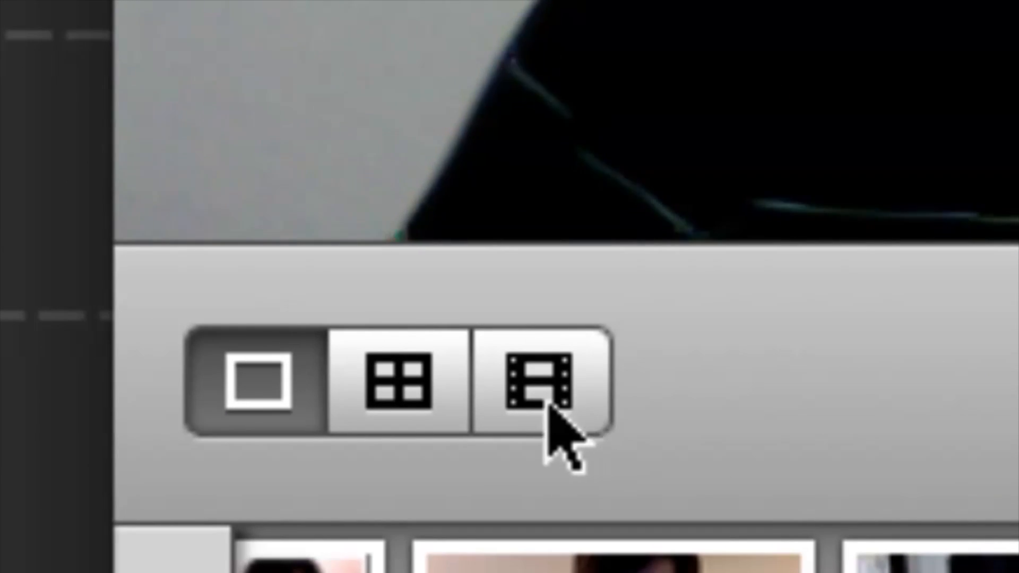
{"action": "left_click", "coordinate": [538, 383]}
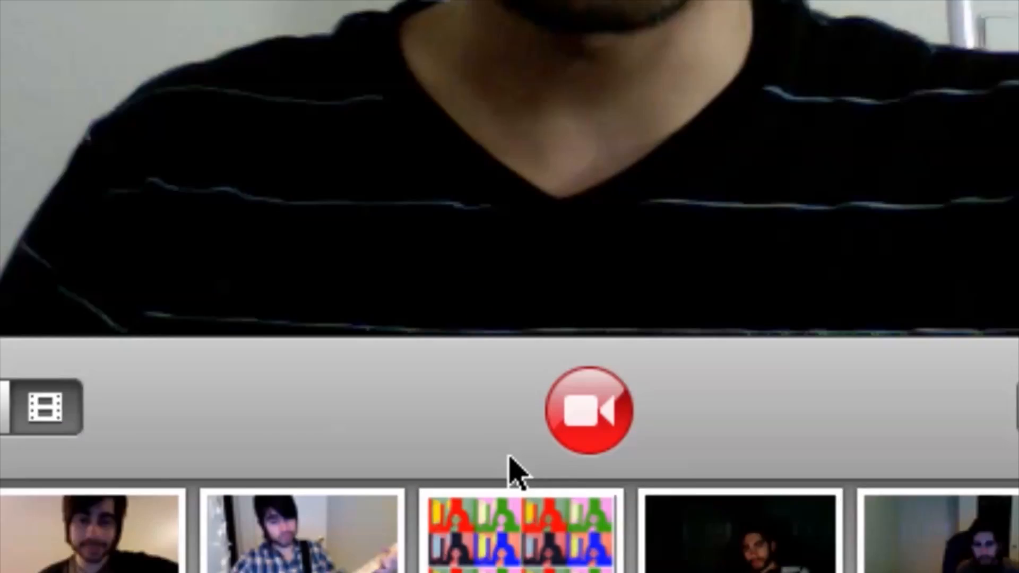
Record a seven-second webcam clip in Photo Booth, adding a sixth movie to the strip
{"action": "left_click", "coordinate": [588, 410]}
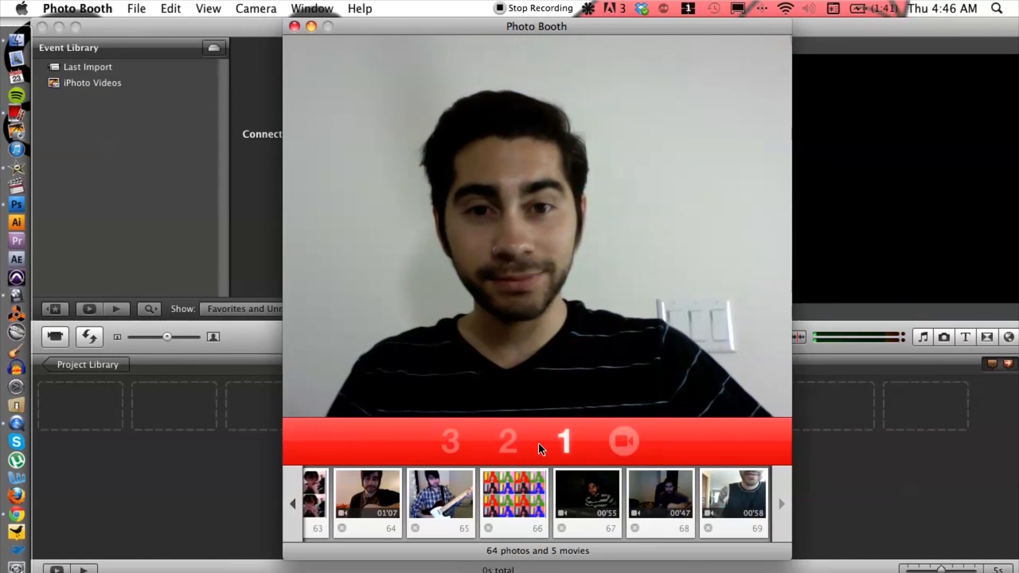
{"action": "left_click", "coordinate": [621, 442]}
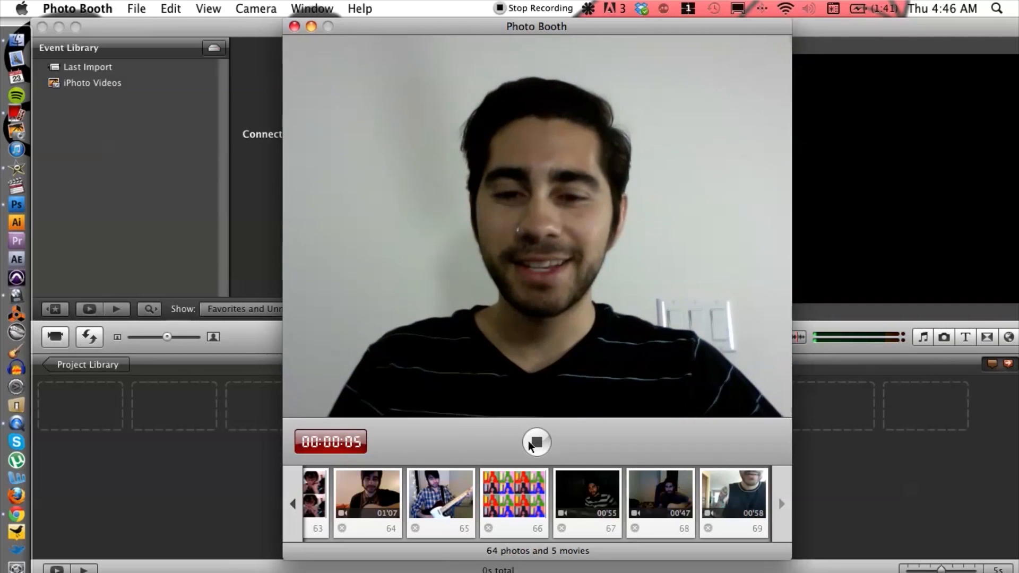
{"action": "left_click", "coordinate": [535, 441]}
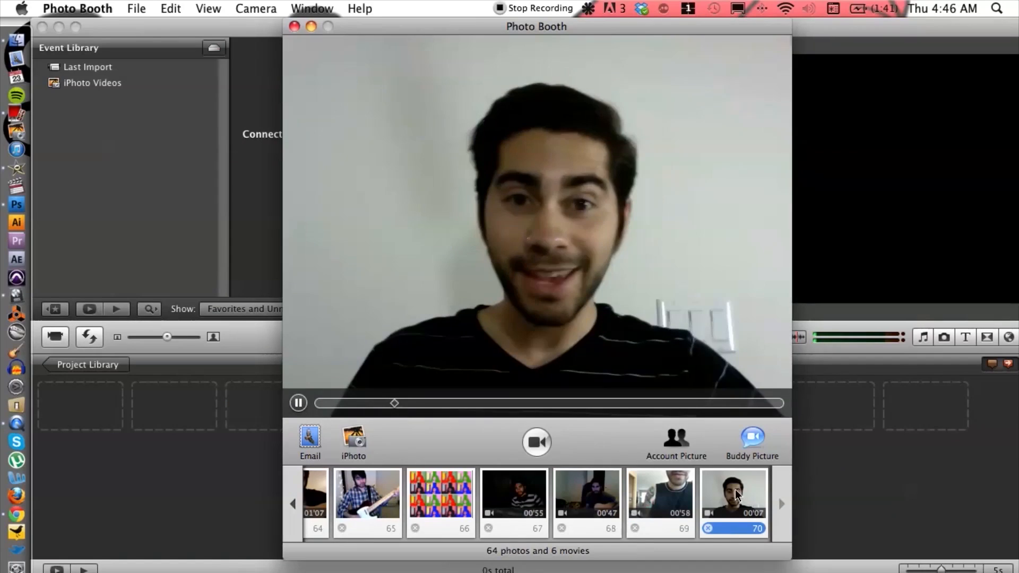
{"action": "left_click", "coordinate": [298, 403]}
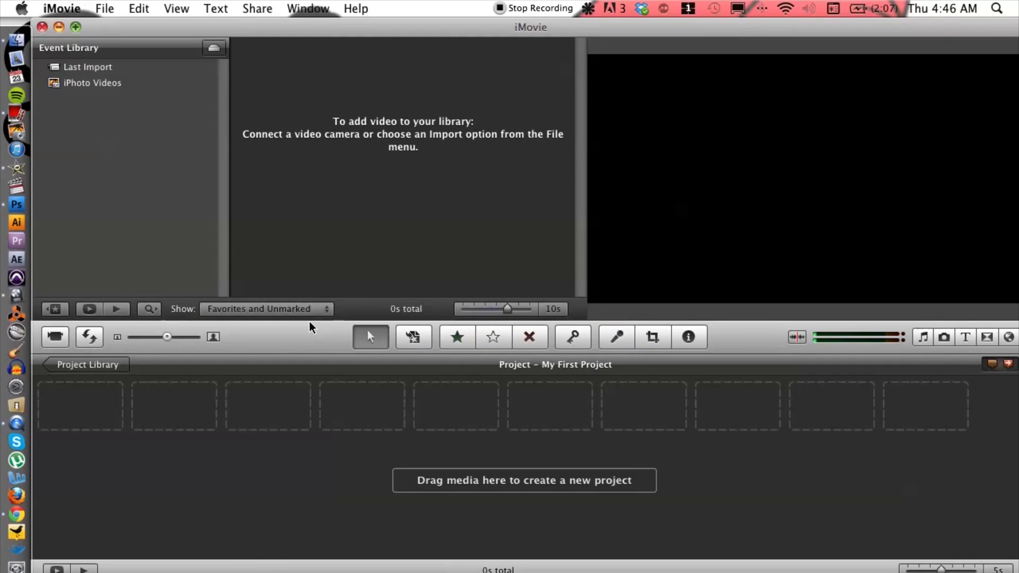
{"action": "mouse_move", "coordinate": [15, 331]}
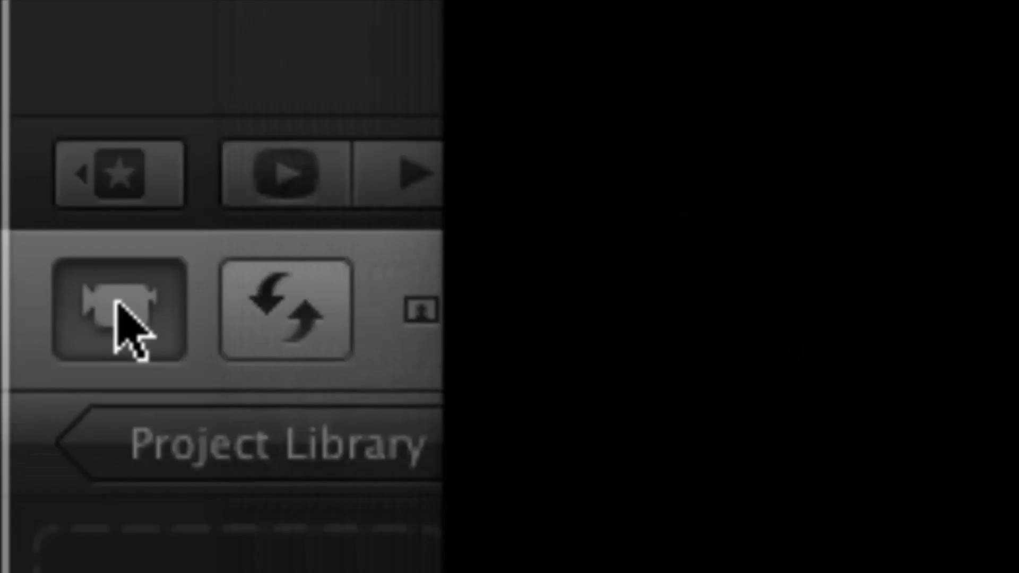
Start an import from the built-in camera over the empty iMovie project
{"action": "left_click", "coordinate": [117, 312]}
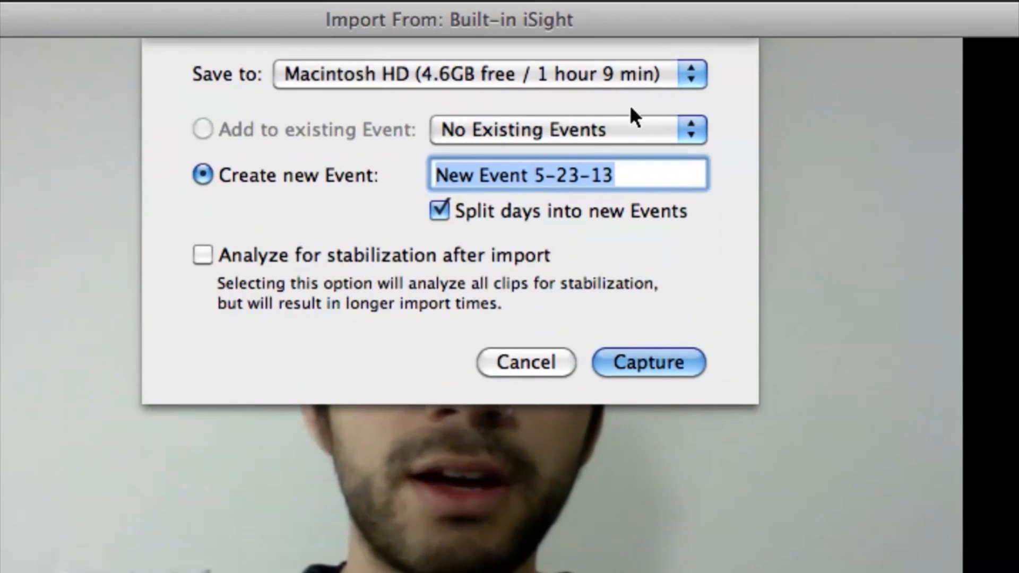
{"action": "mouse_move", "coordinate": [594, 196]}
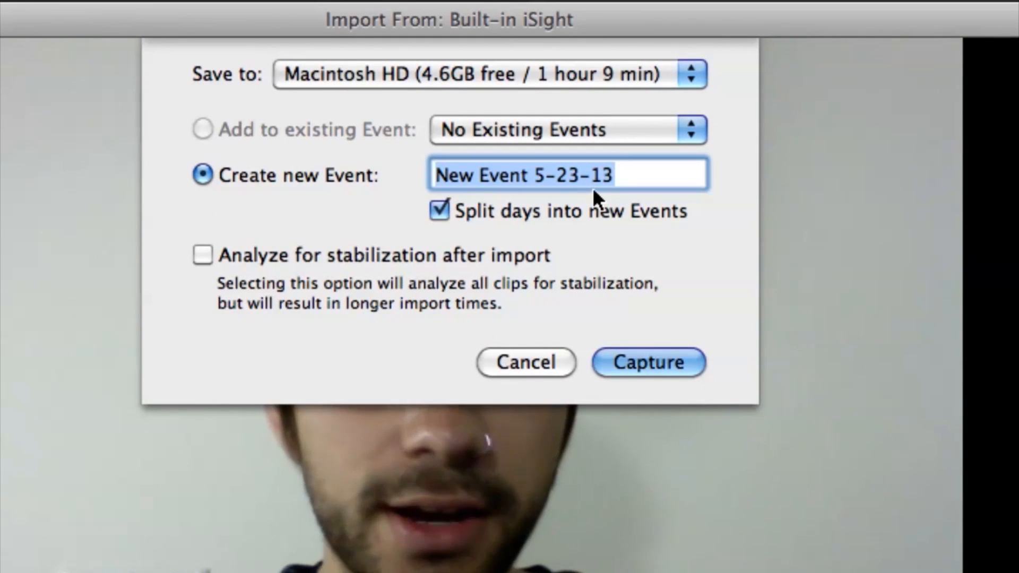
Name the new event 'tutorial' and begin capturing from the webcam
{"action": "type", "text": "tut"}
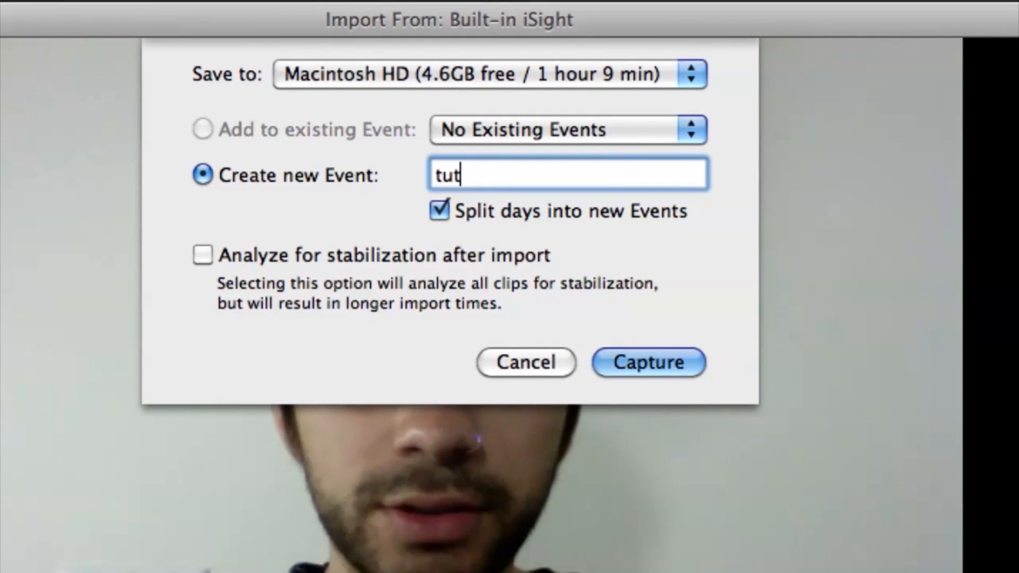
{"action": "type", "text": "orial"}
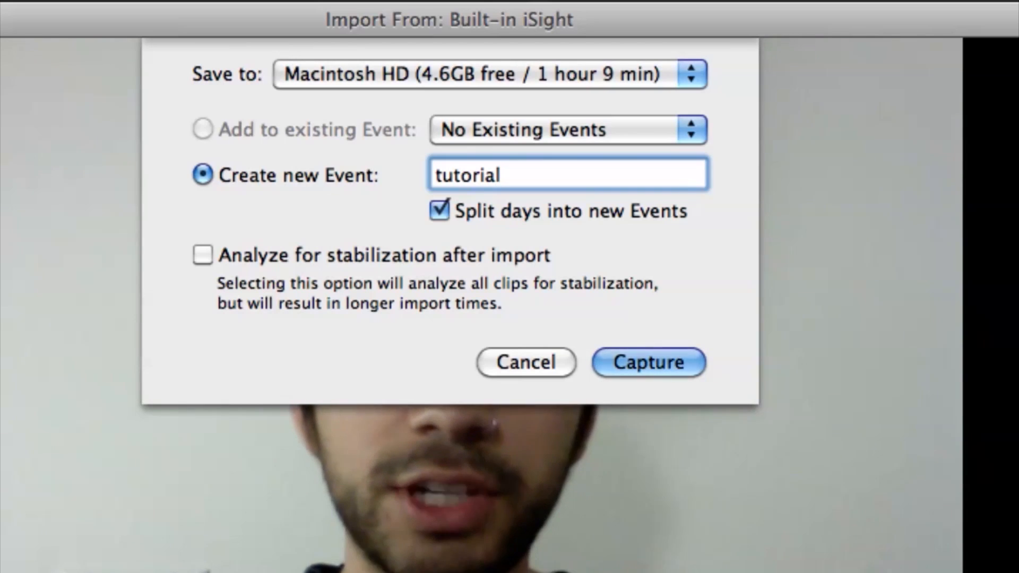
{"action": "left_click", "coordinate": [648, 362]}
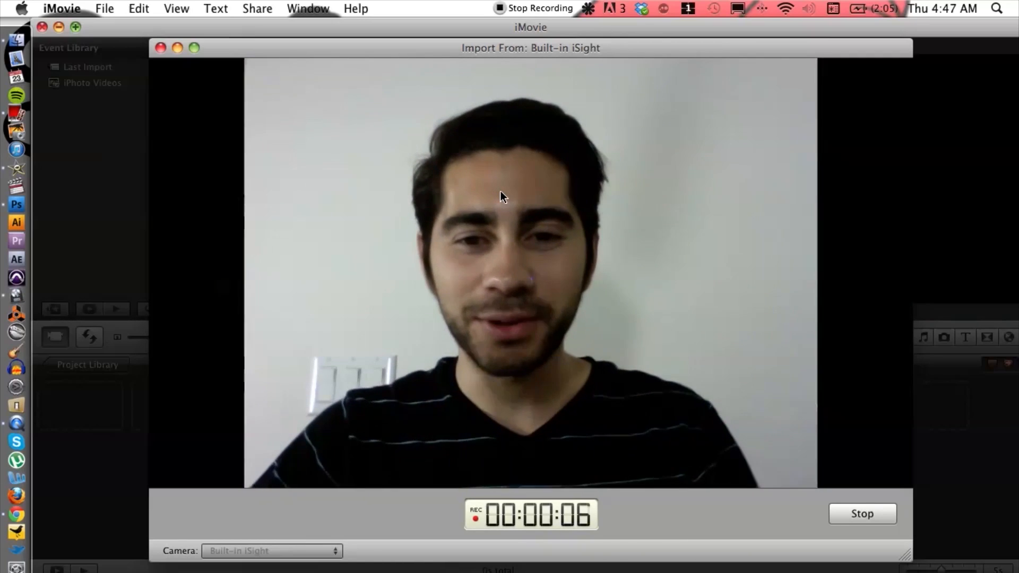
Stop the capture and move the import window to show the tutorial event under 2013
{"action": "left_click", "coordinate": [860, 514]}
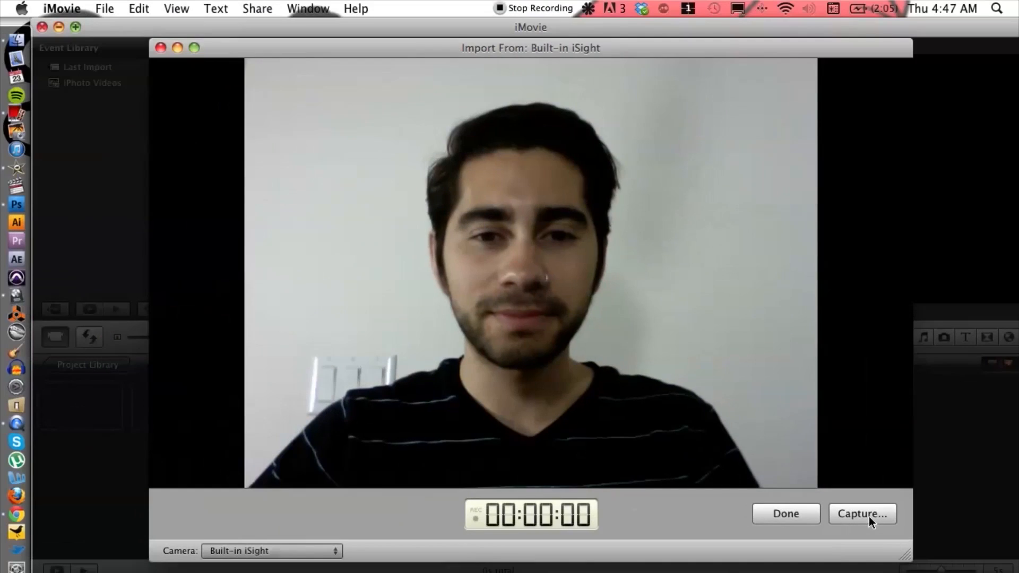
{"action": "left_click", "coordinate": [862, 514]}
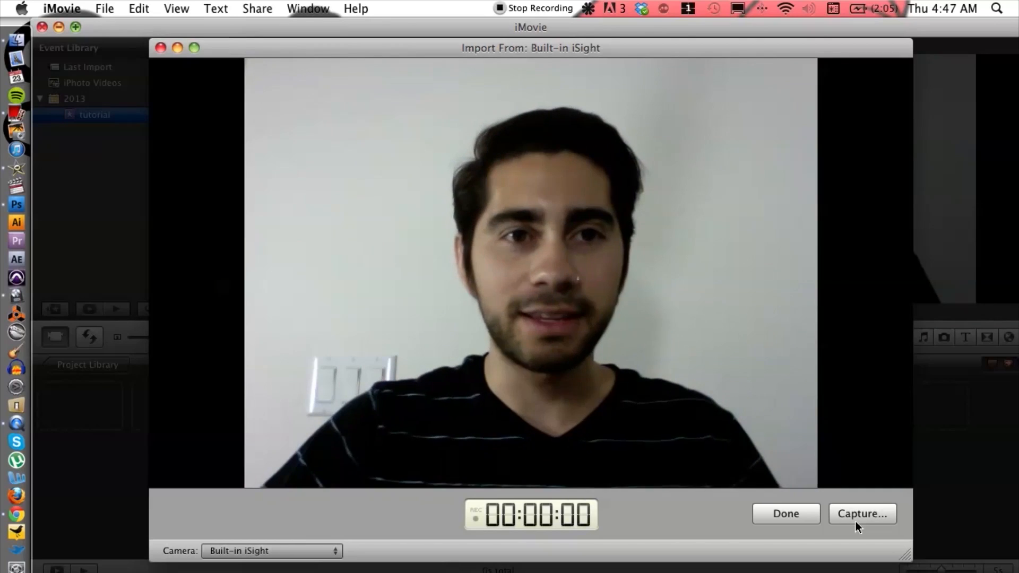
{"action": "left_click_drag", "start_coordinate": [529, 48], "coordinate": [579, 108]}
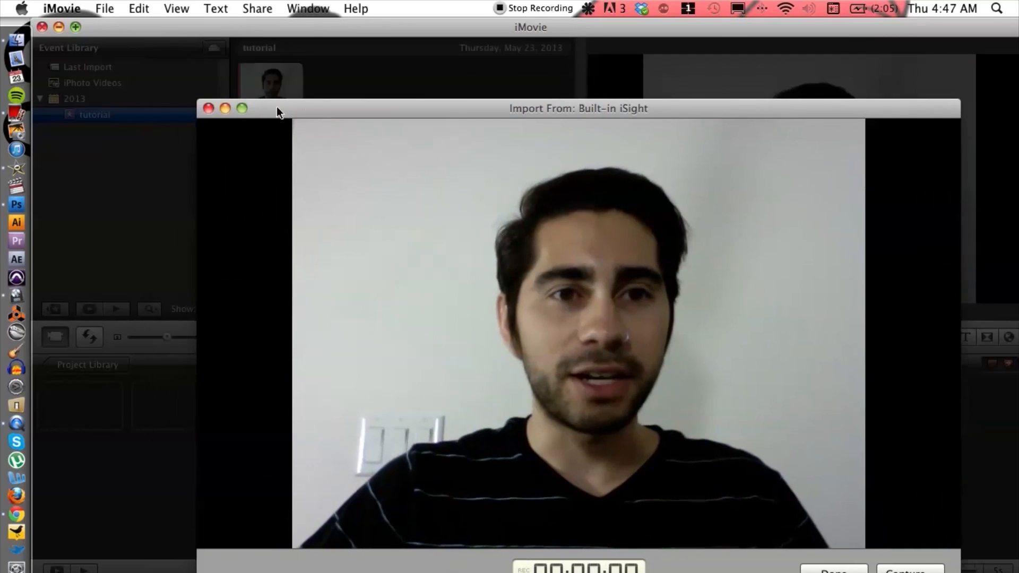